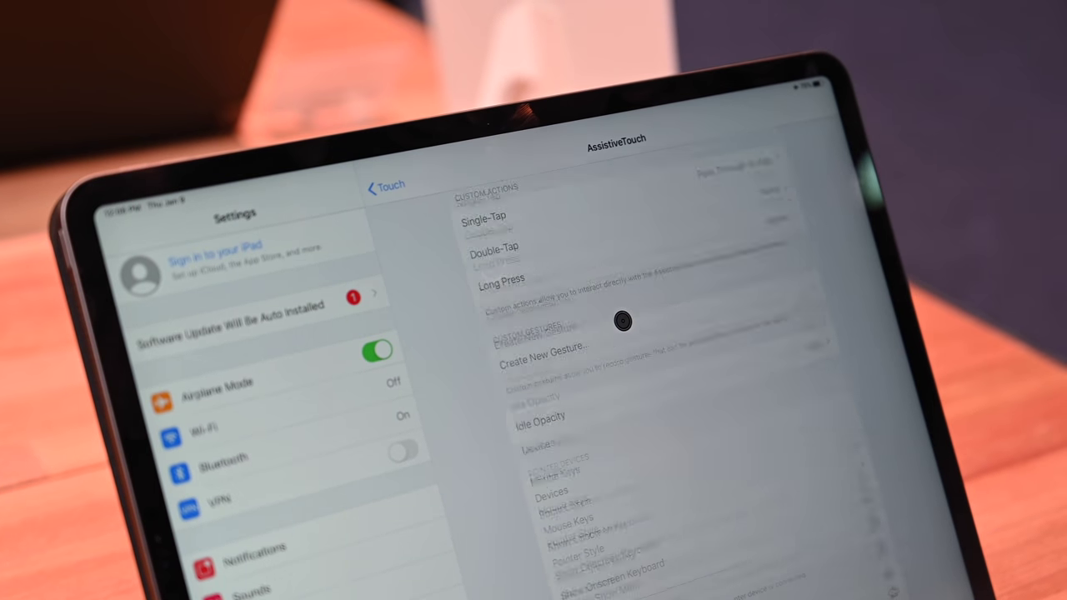
Show the Devices list with the connected Brydge 12.9 Pro+ pointer device.
{"action": "left_click", "coordinate": [547, 487]}
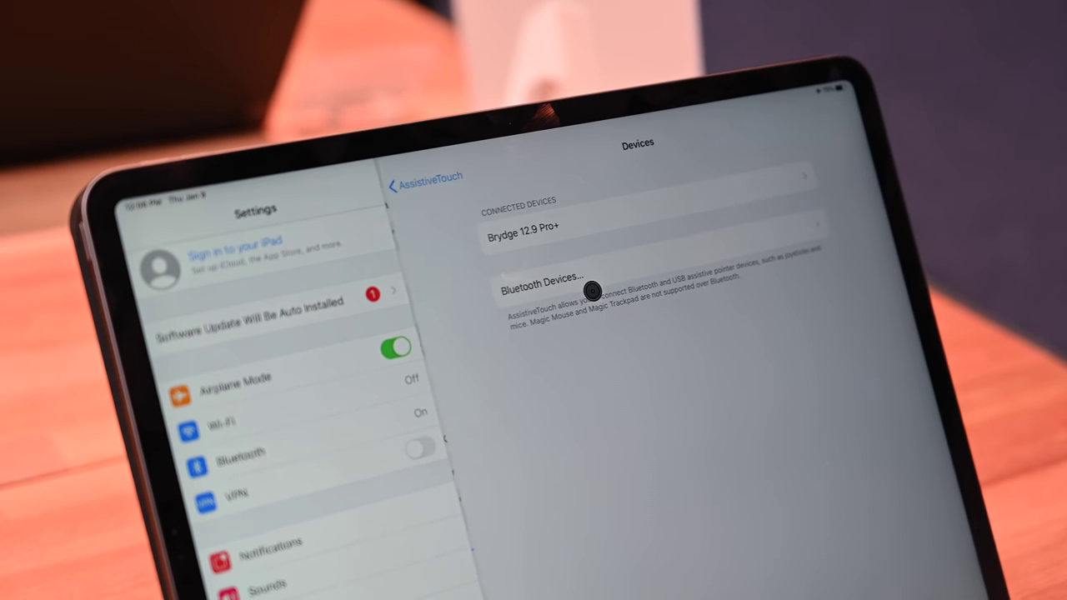